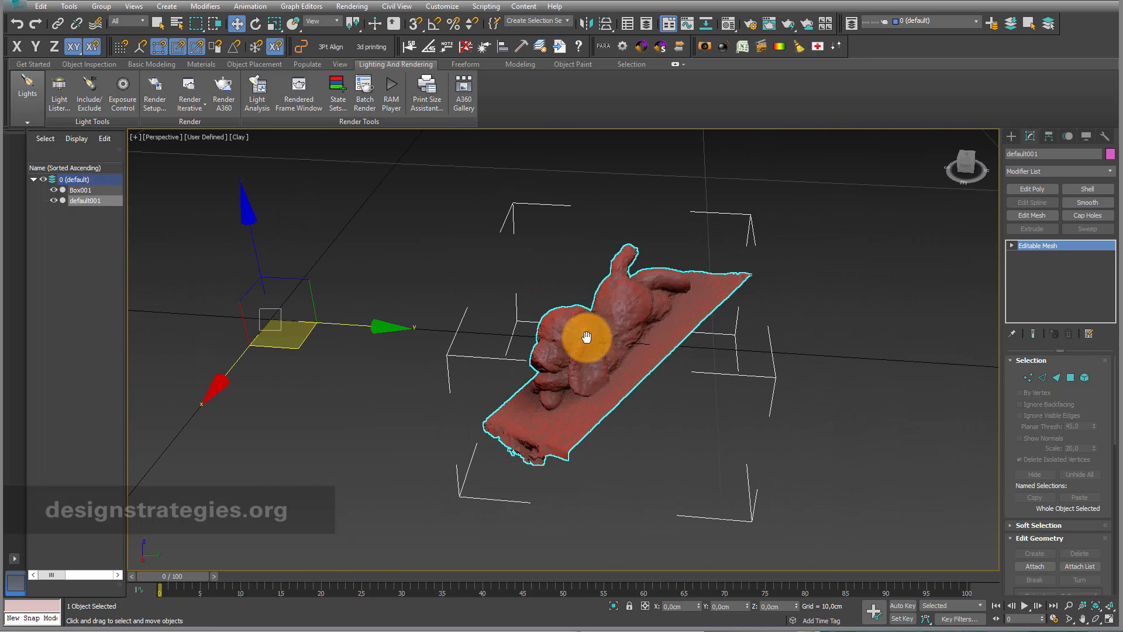
Orbit around the dog scan to inspect its face and overall shape
drag(586, 337, 590, 306)
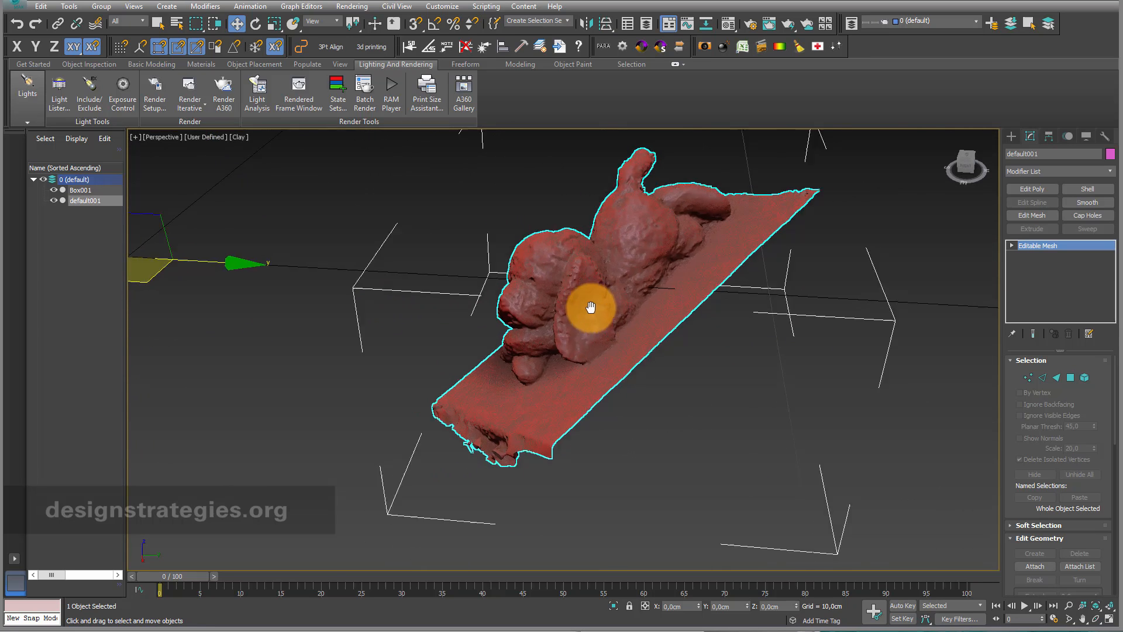
drag(590, 307, 357, 319)
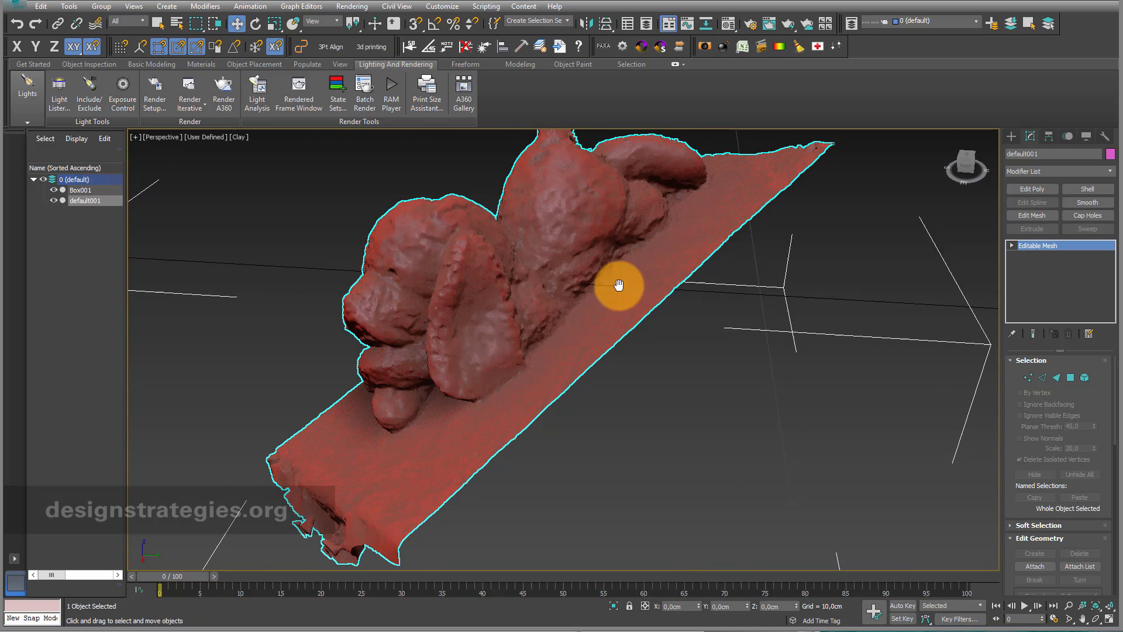
drag(620, 285, 863, 279)
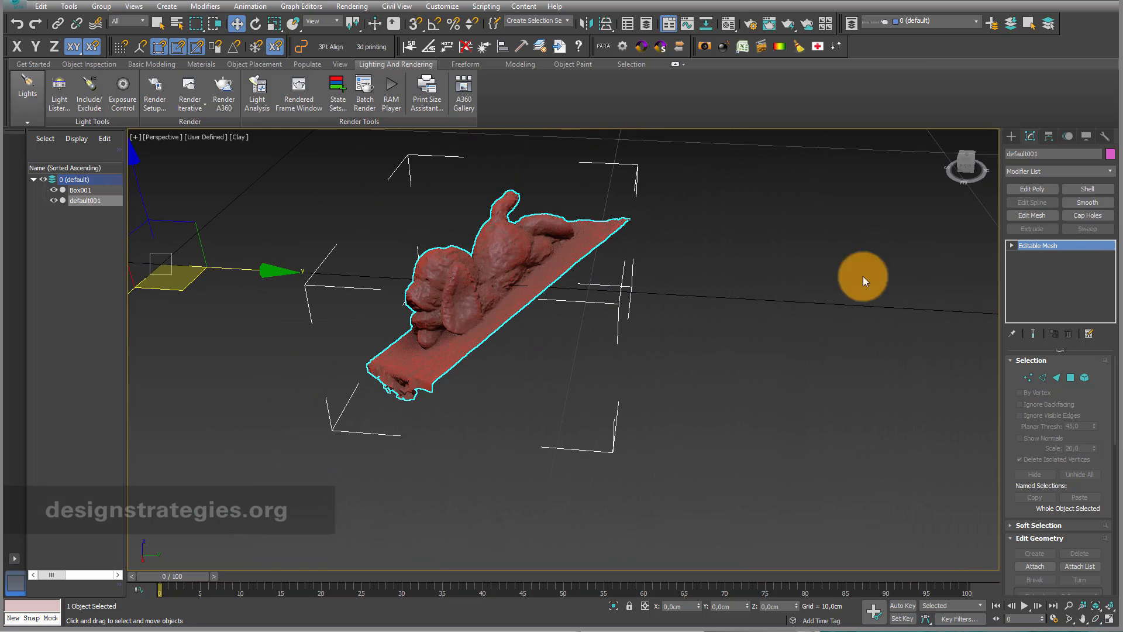
Draw a flat plane (Plane001, about 3.03 × 4.34 cm) on the grid beside the scan
click(1011, 154)
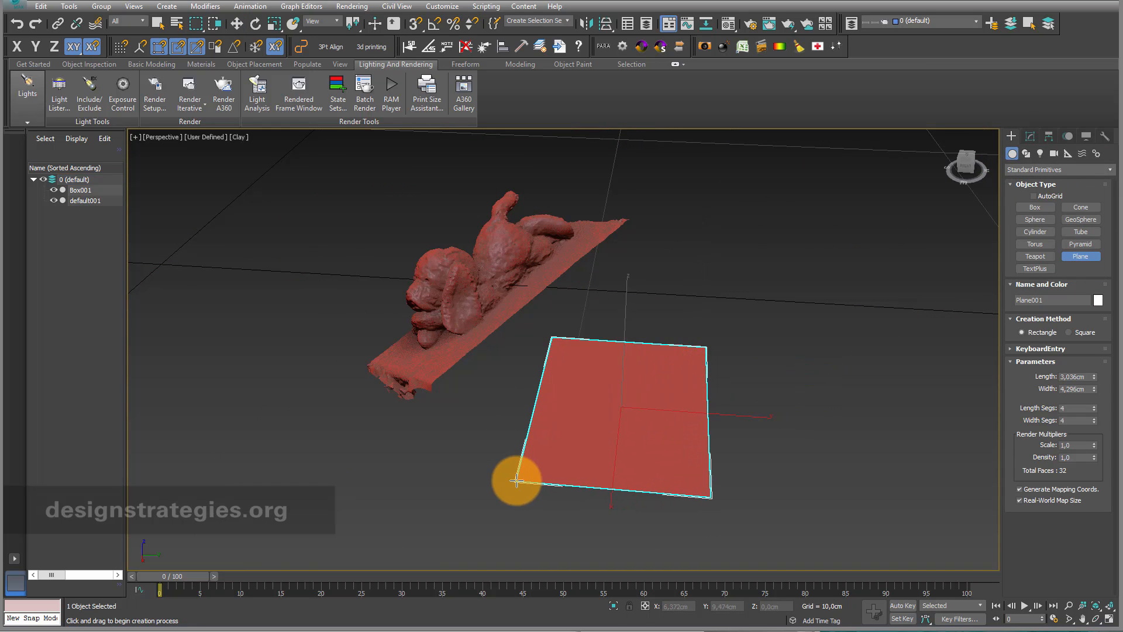
drag(517, 480, 131, 279)
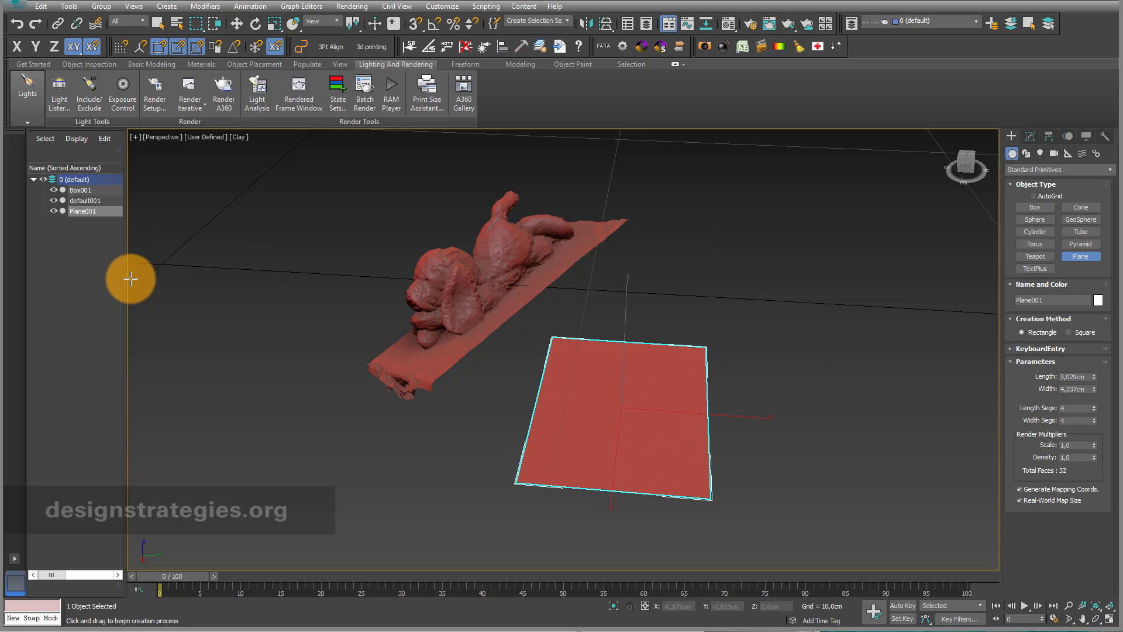
mouse_move(394, 287)
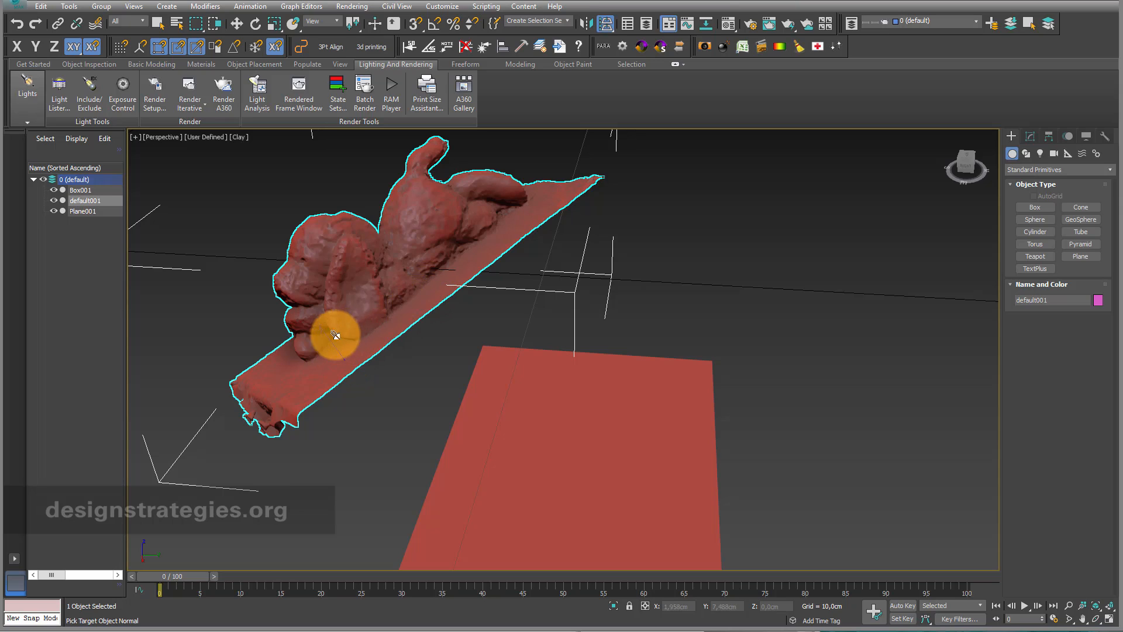
Normal-align the scan's base onto Plane001 with Flip Normal checked, then return to selection
click(533, 426)
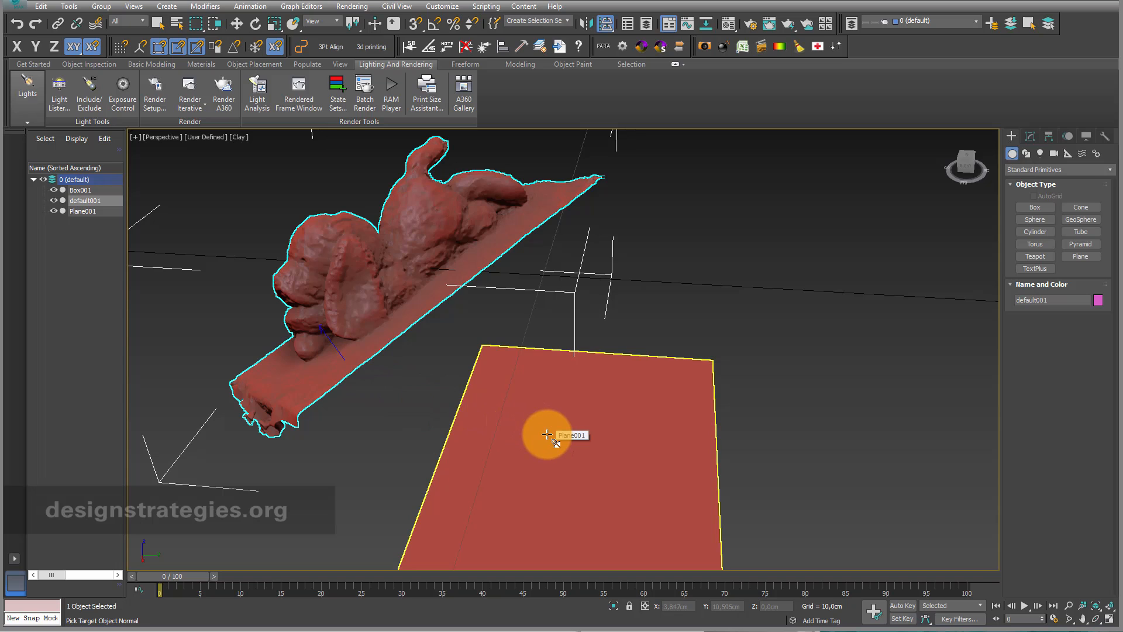
click(547, 435)
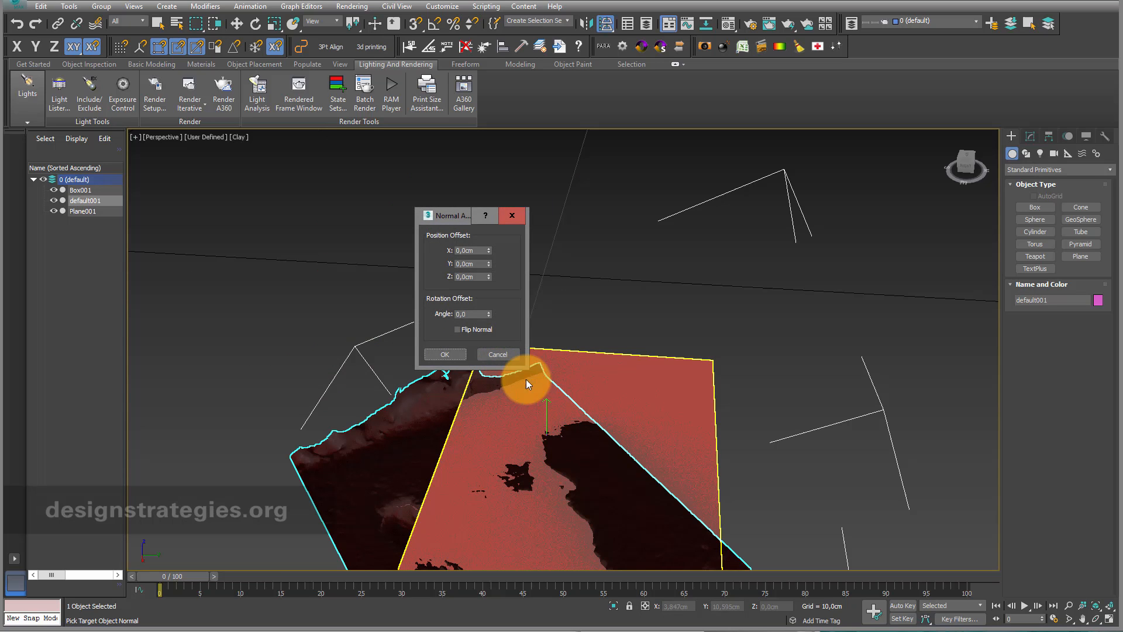
drag(448, 216, 266, 206)
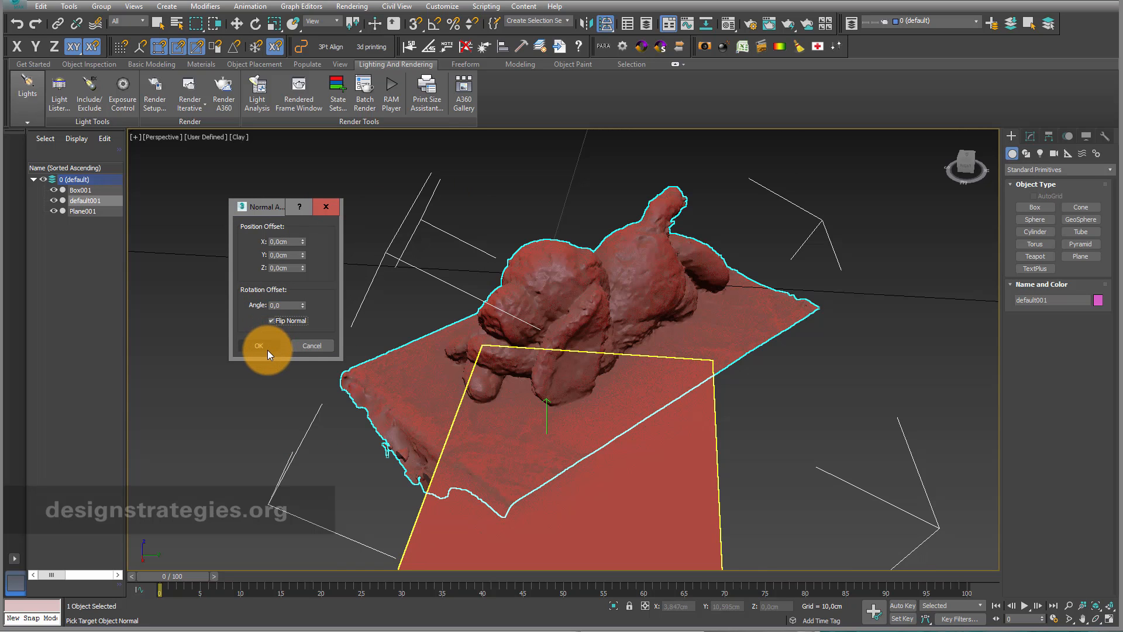
click(259, 345)
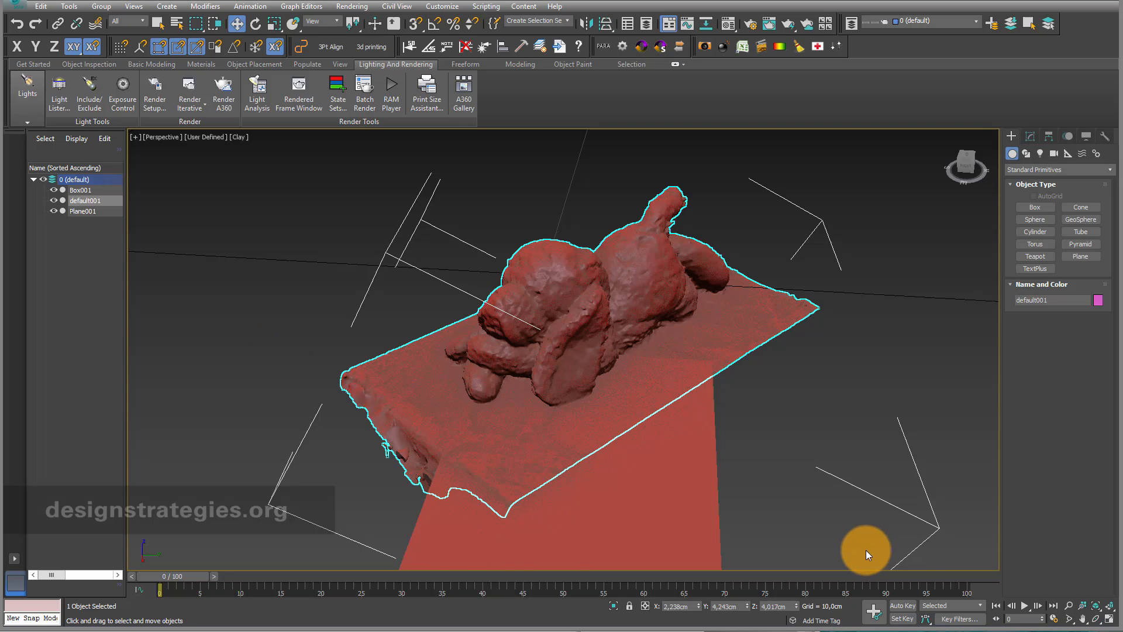
key(Alt+w)
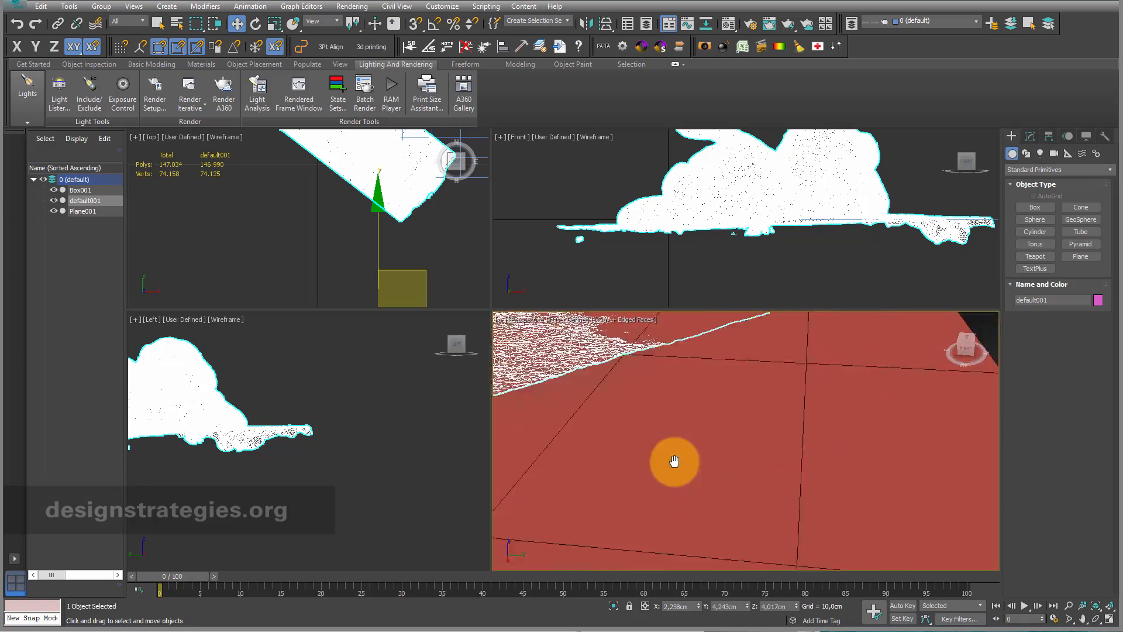
Orbit the Perspective viewport to check the base resting on the plane
drag(673, 461, 717, 478)
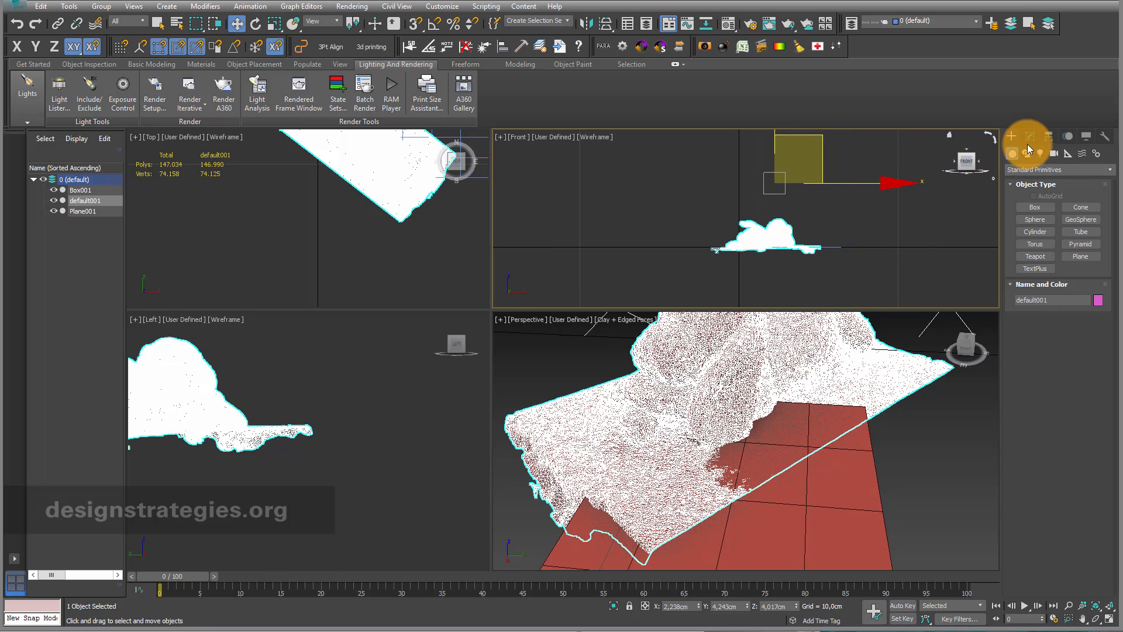
Adjust the scan's pivot point through Affect Pivot Only in the Hierarchy panel
click(1029, 135)
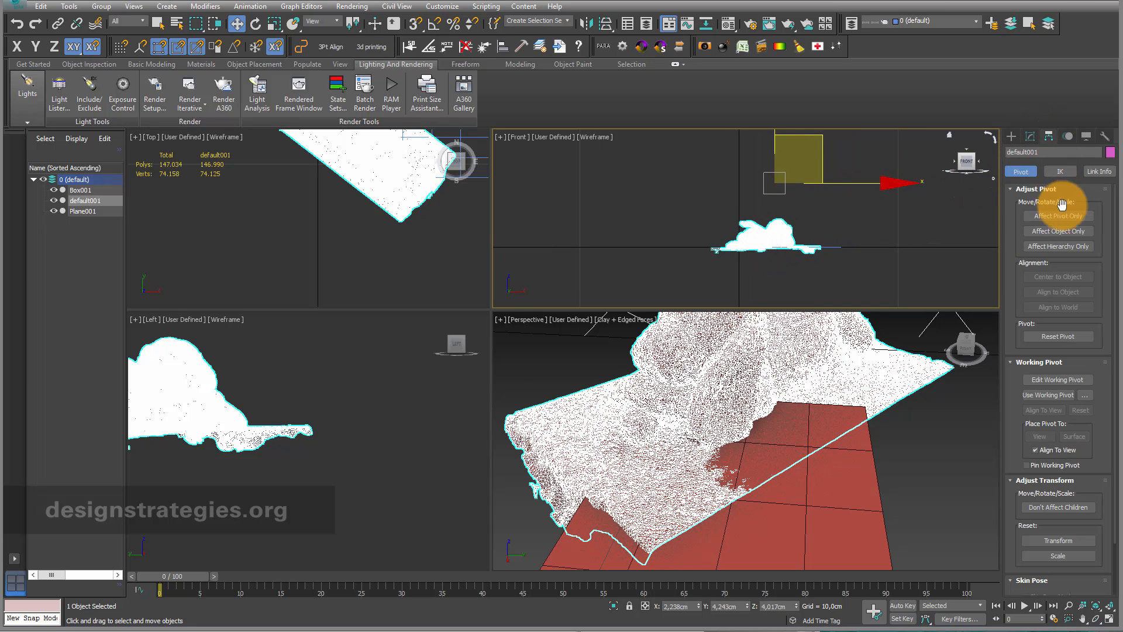
click(1057, 215)
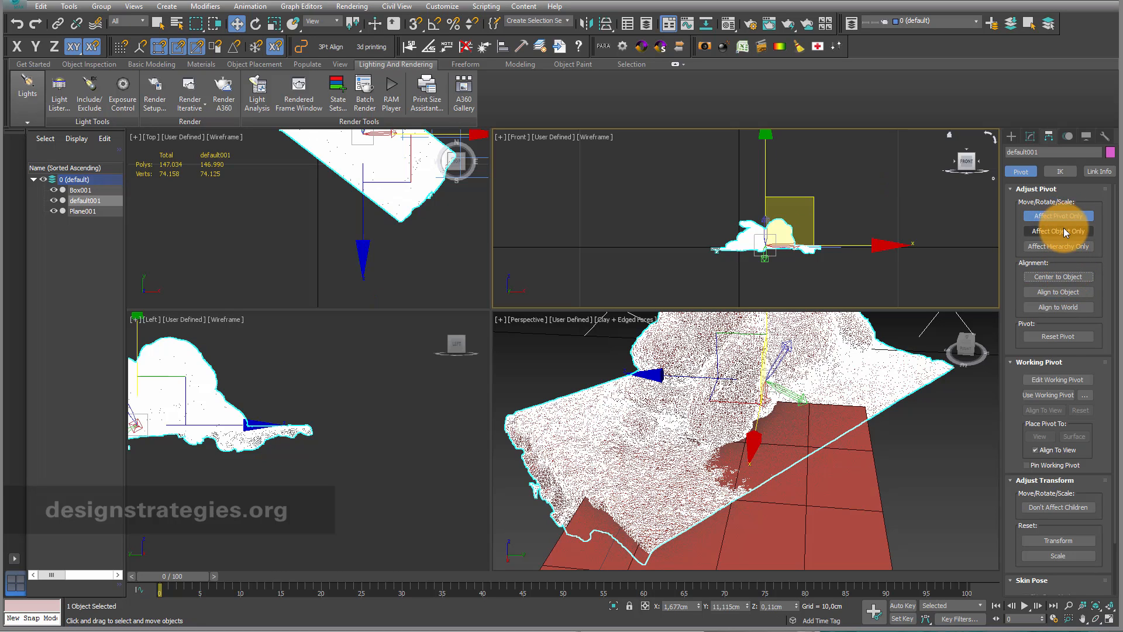
click(1058, 215)
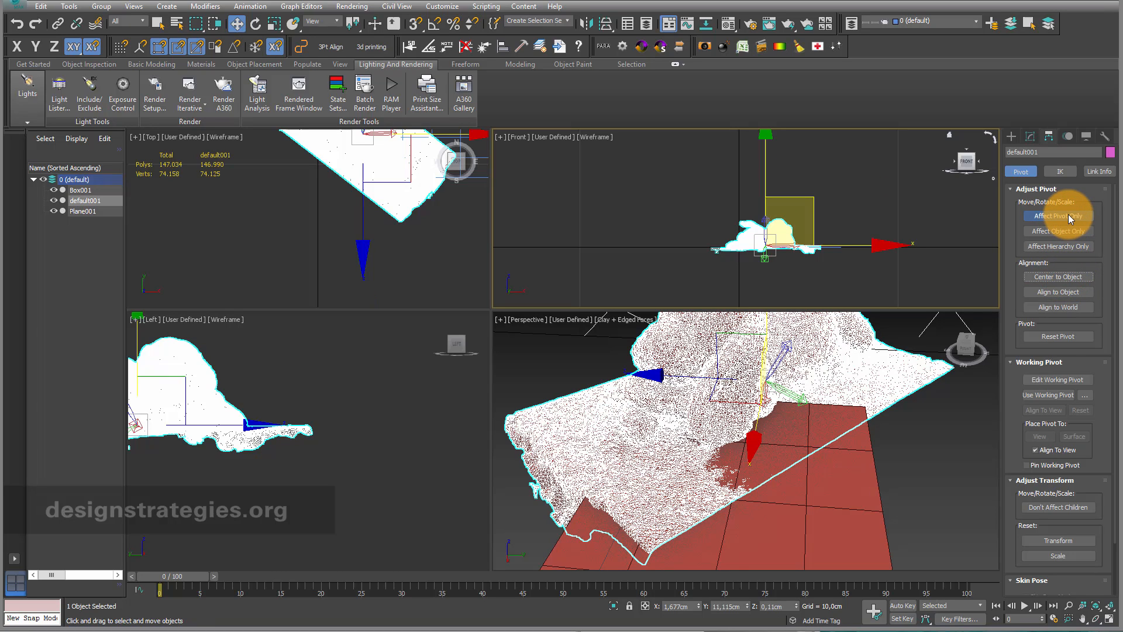
click(1057, 215)
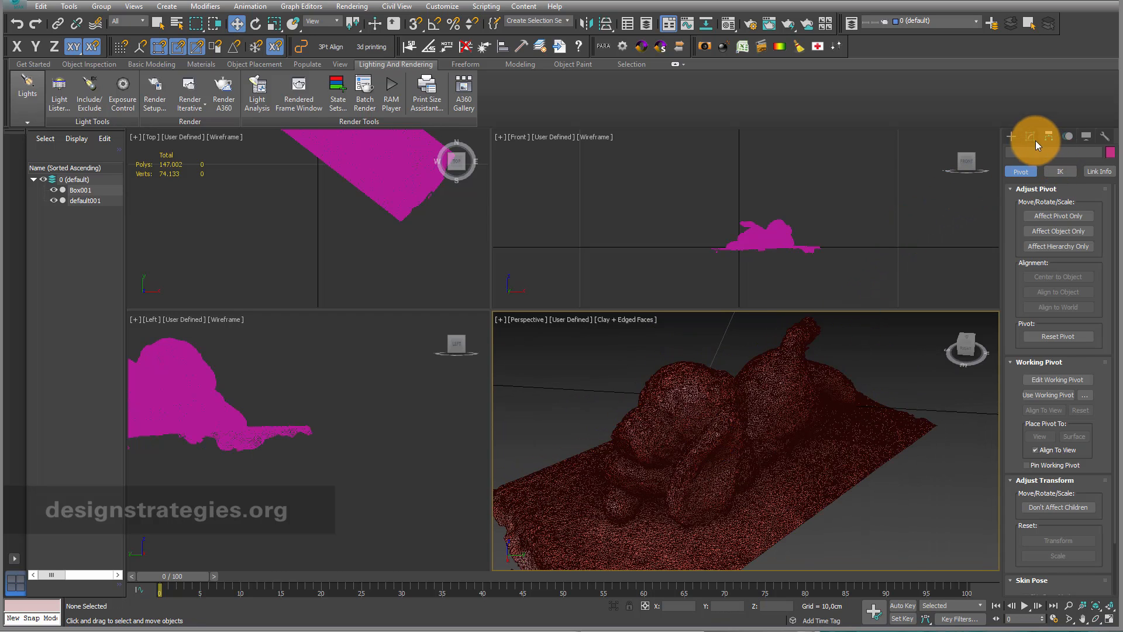
mouse_move(1029, 138)
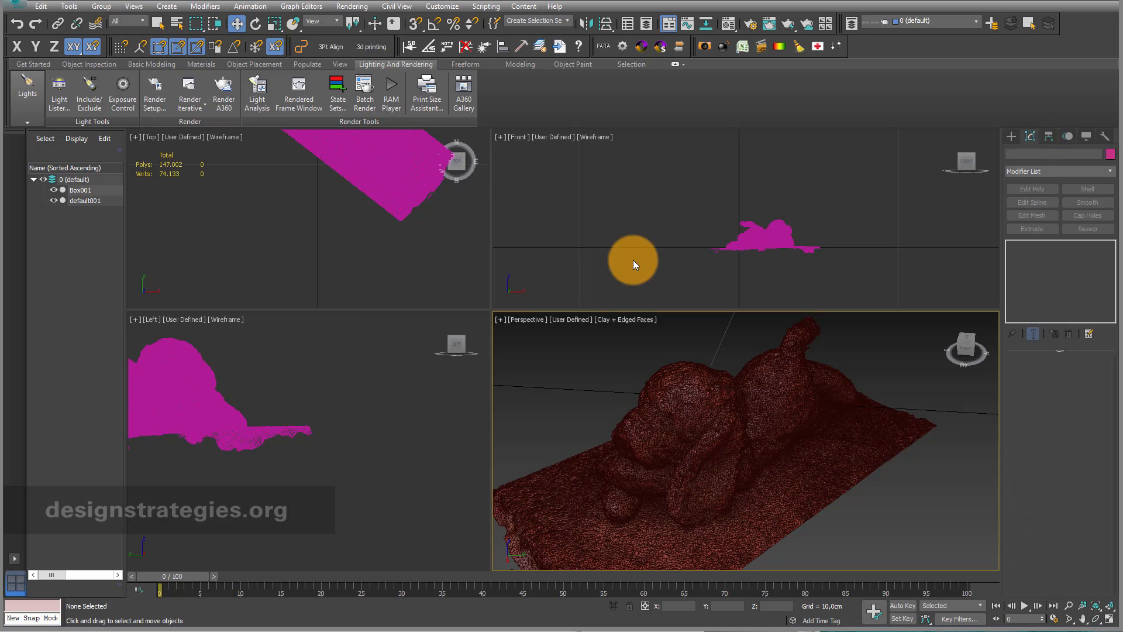
Select default001 and add a Slice modifier via the 'slice' action search
click(86, 200)
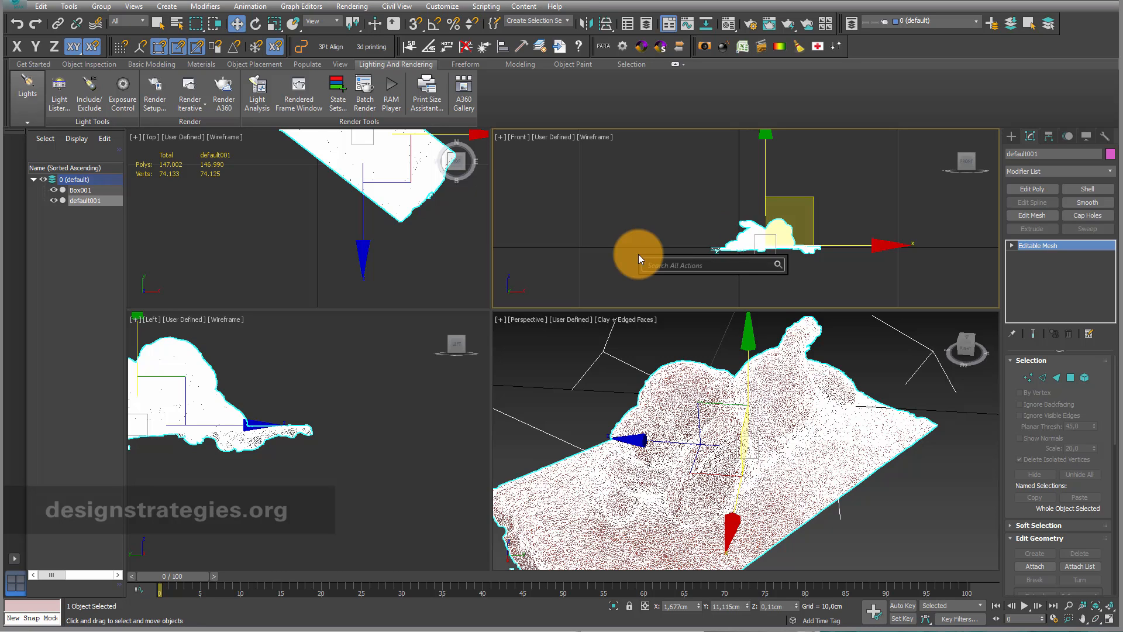
text(slice)
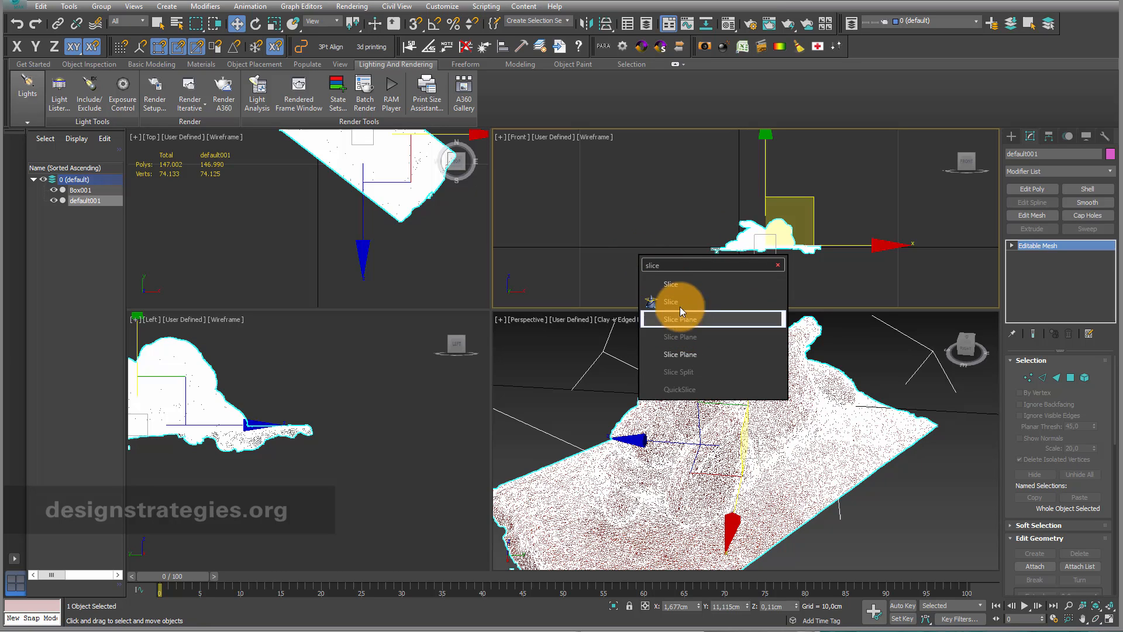
mouse_move(673, 300)
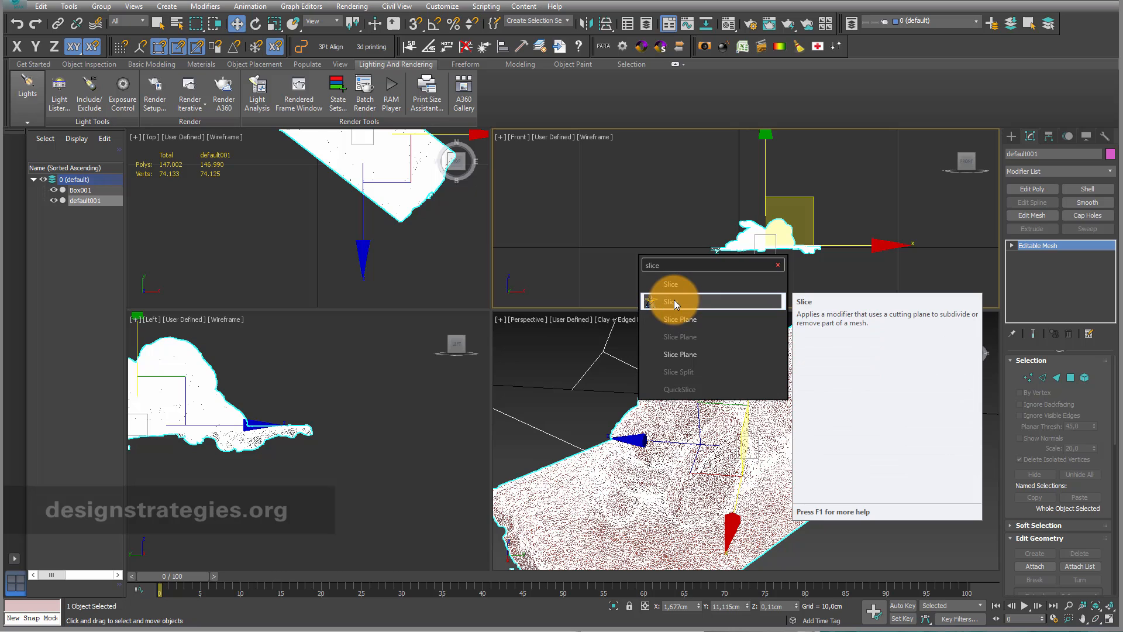
click(670, 300)
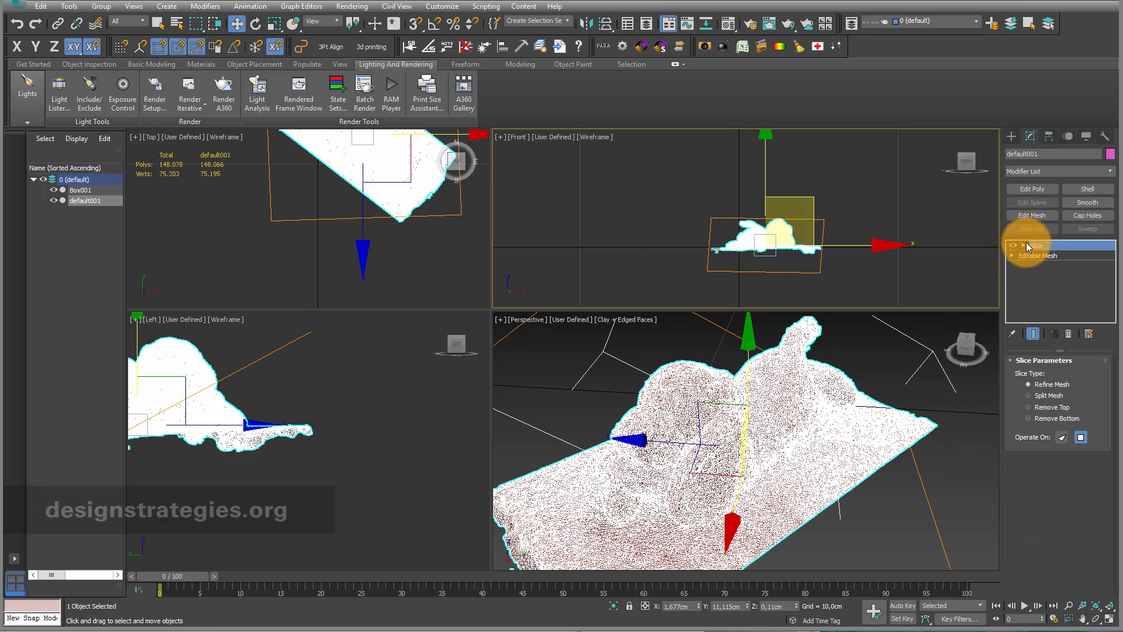
click(1037, 245)
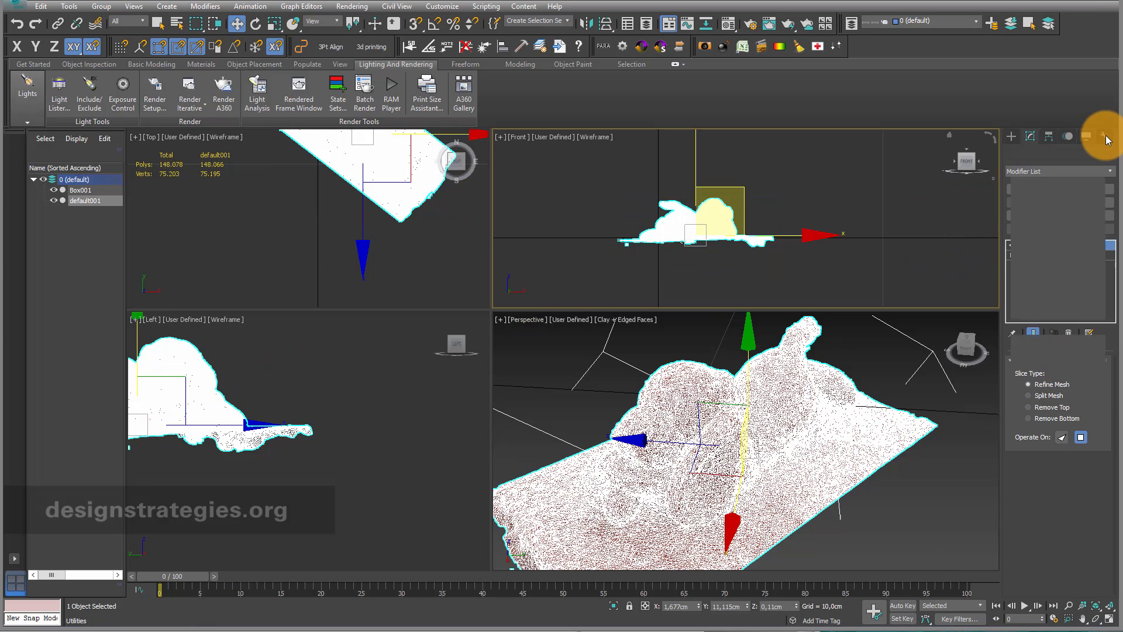
Reset the scan's transforms with Reset XForm so an XForm sits beneath Slice
click(1087, 135)
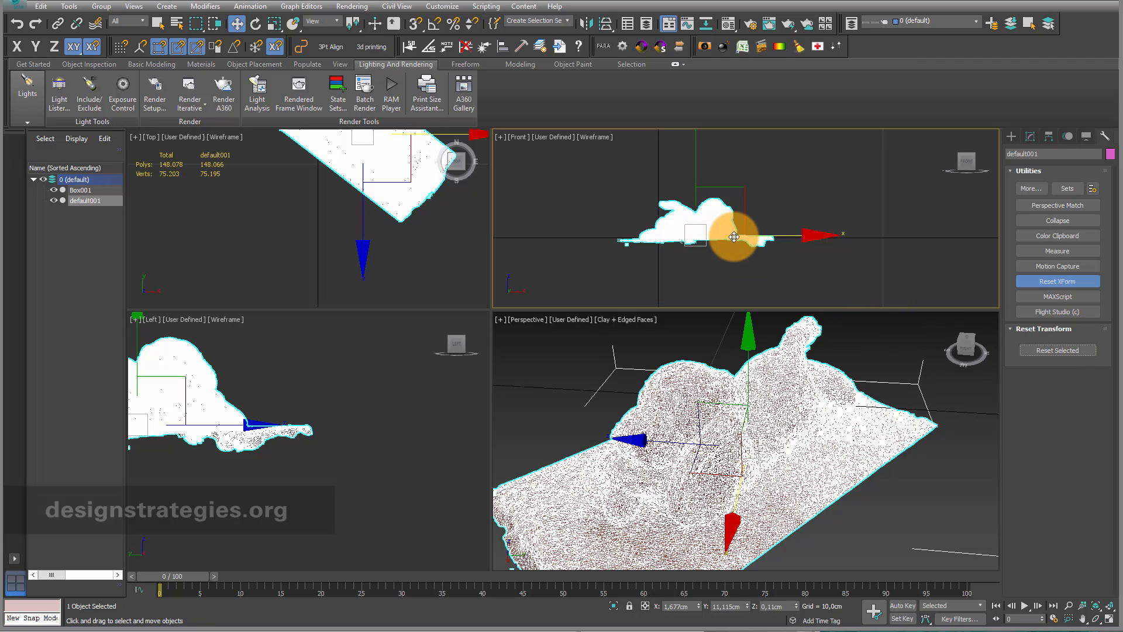
drag(734, 237, 877, 226)
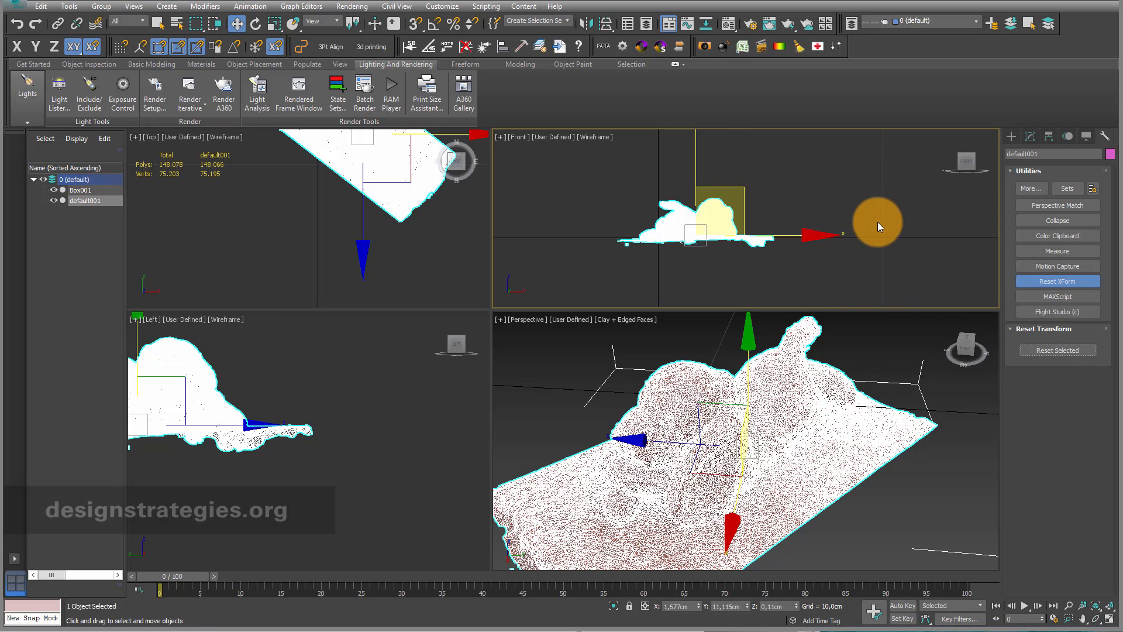
click(1033, 136)
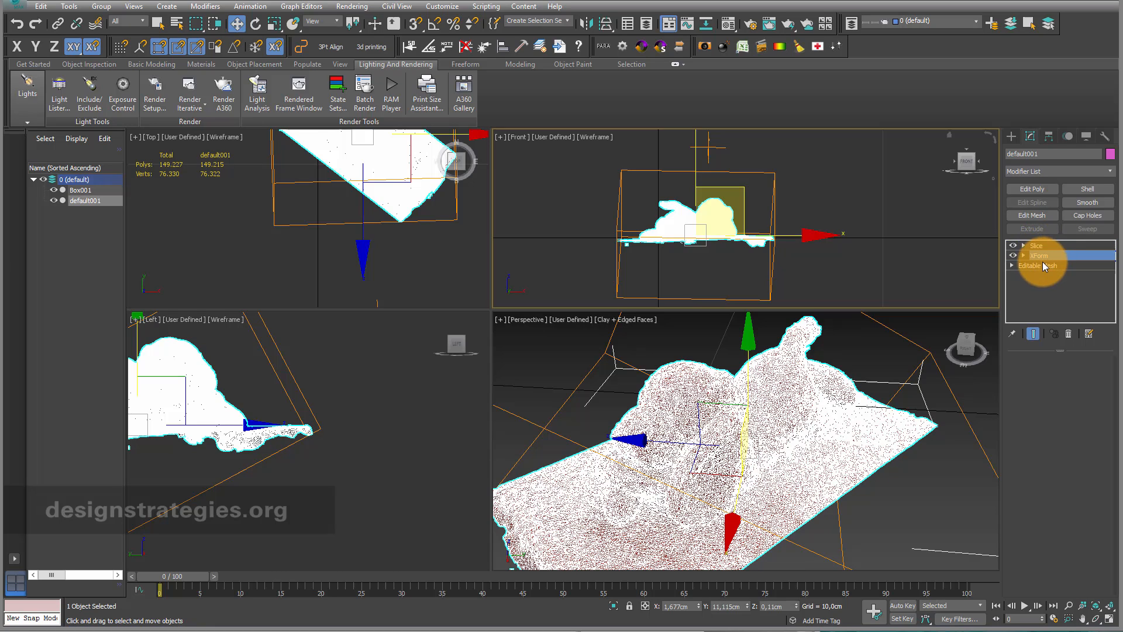
Expand the Slice modifier to edit its Slice Plane sub-object
click(1039, 244)
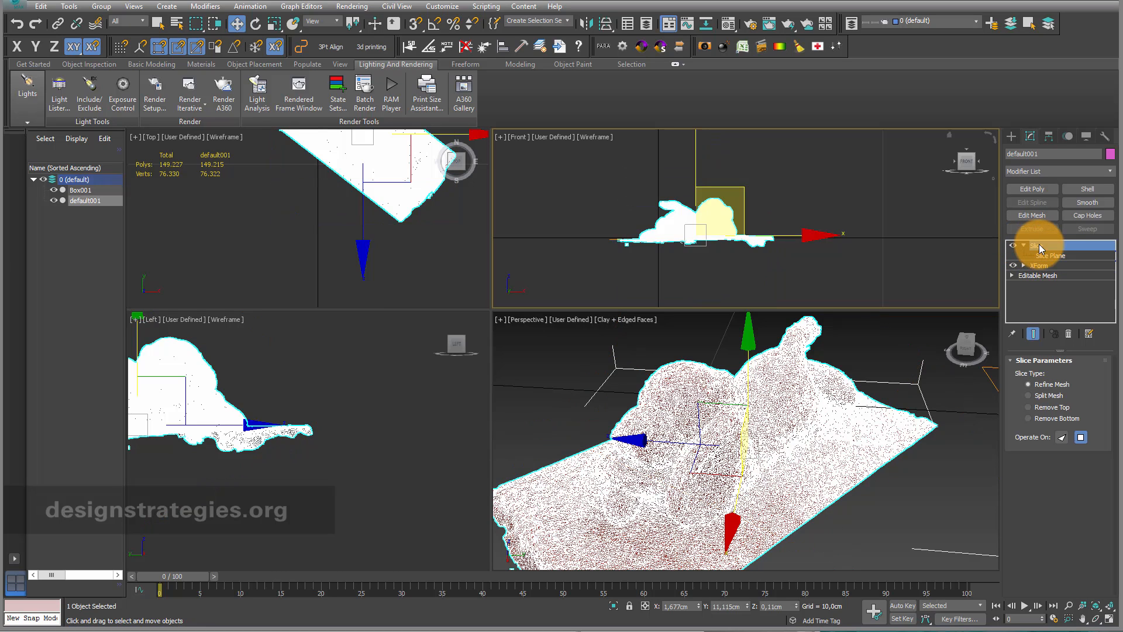
click(1038, 245)
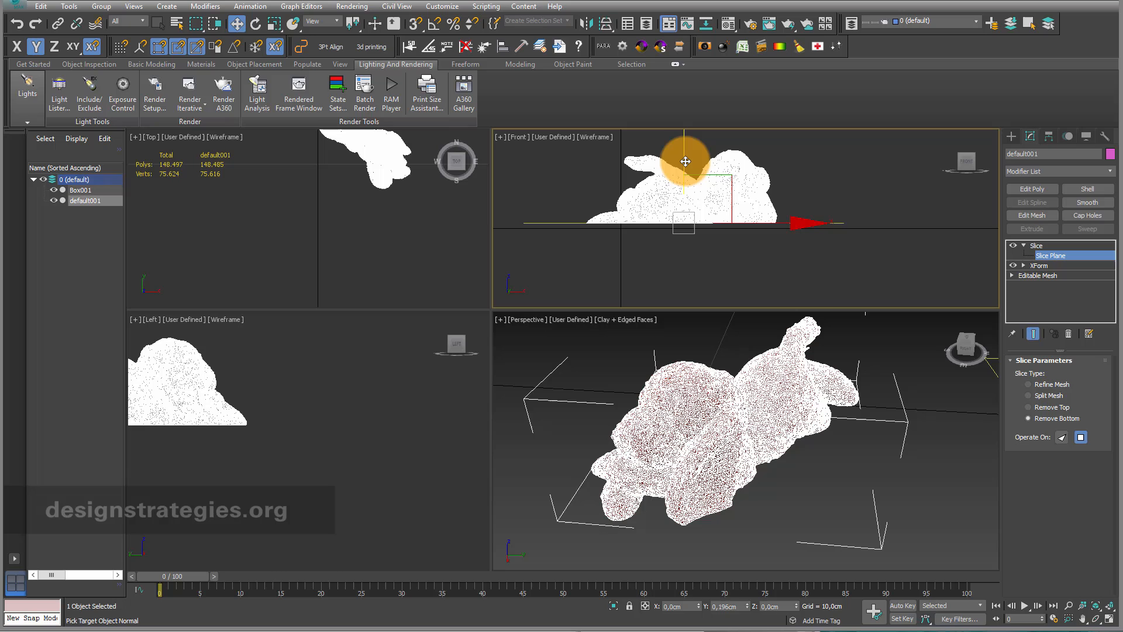
Move the Slice Plane gizmo in the Front viewport to sit just under the dog
drag(684, 162, 684, 209)
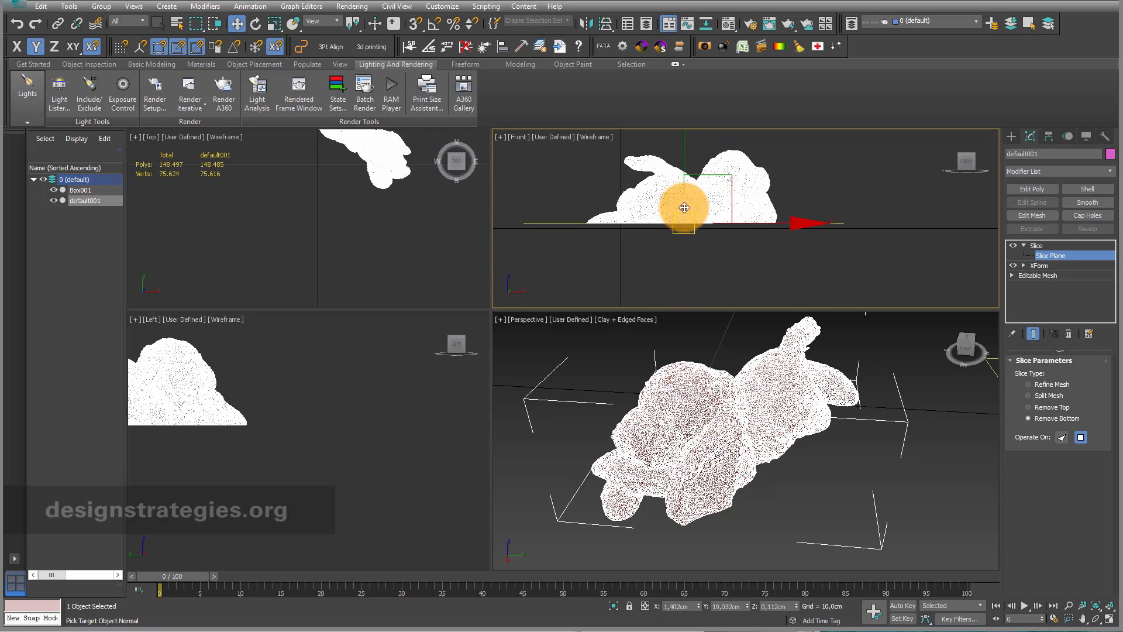
drag(685, 209, 685, 176)
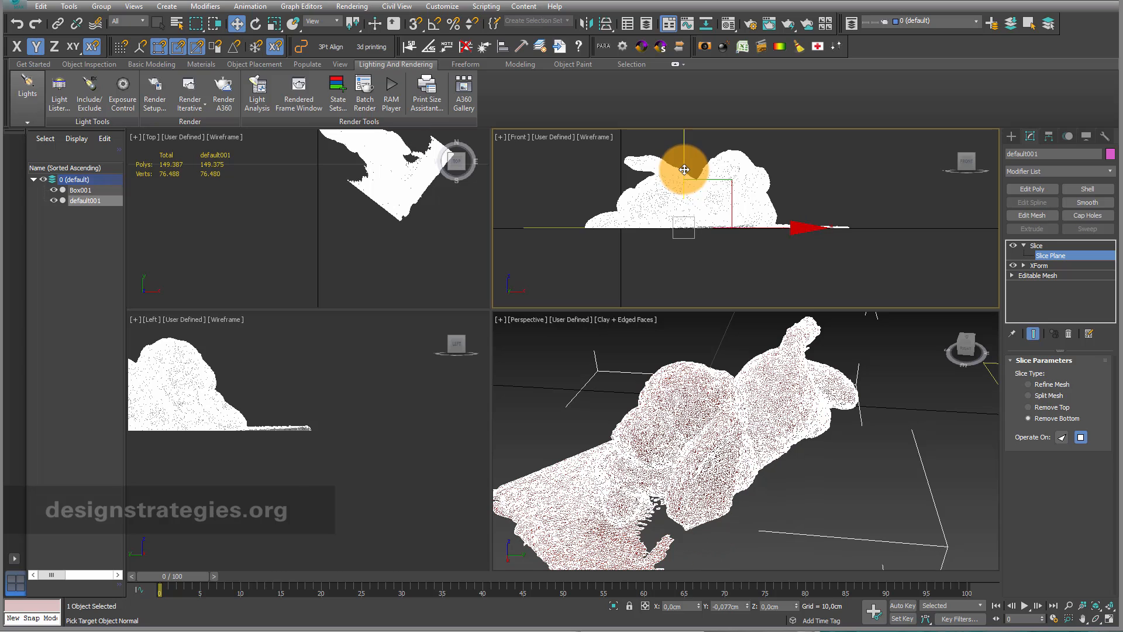
drag(684, 170, 648, 193)
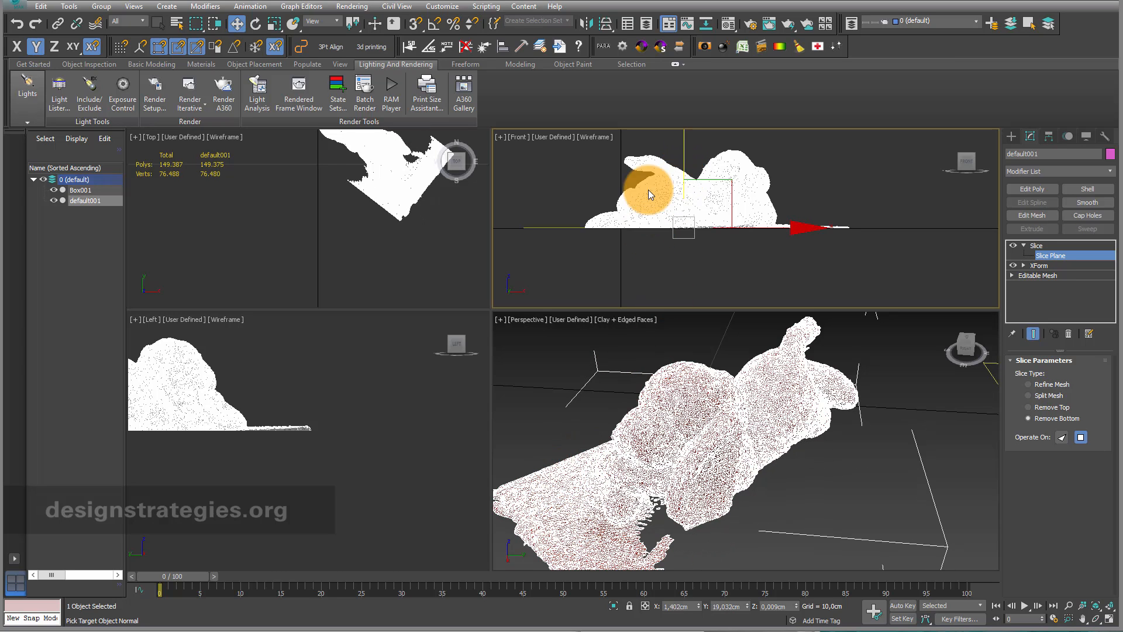
drag(648, 195, 682, 148)
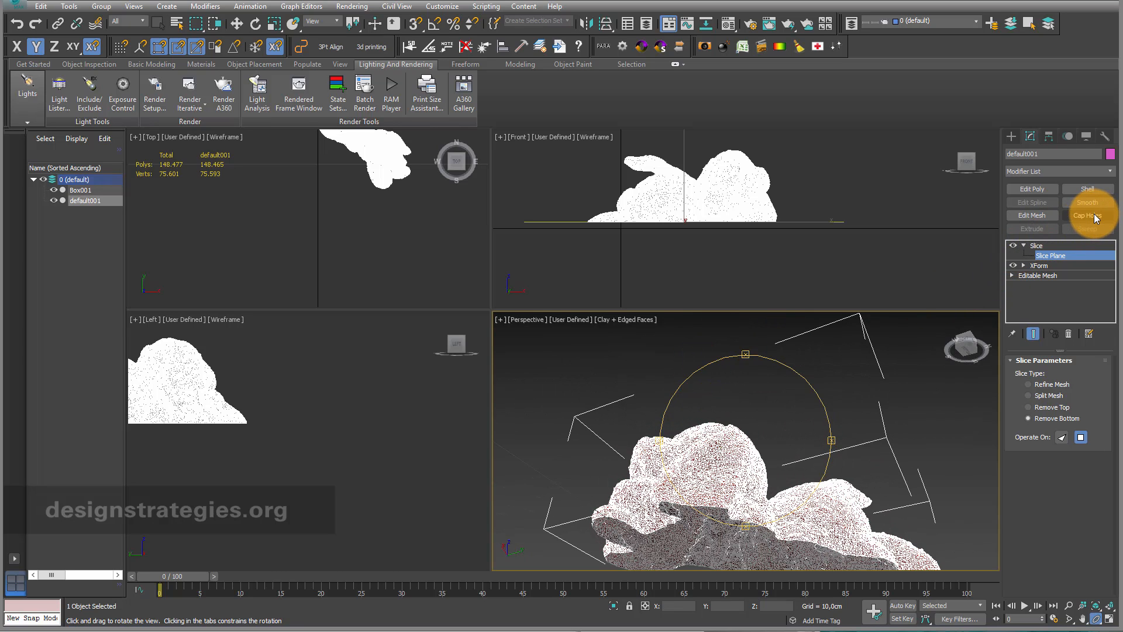
Add a Cap Holes modifier to close the flat cut and orbit to inspect it
click(1086, 215)
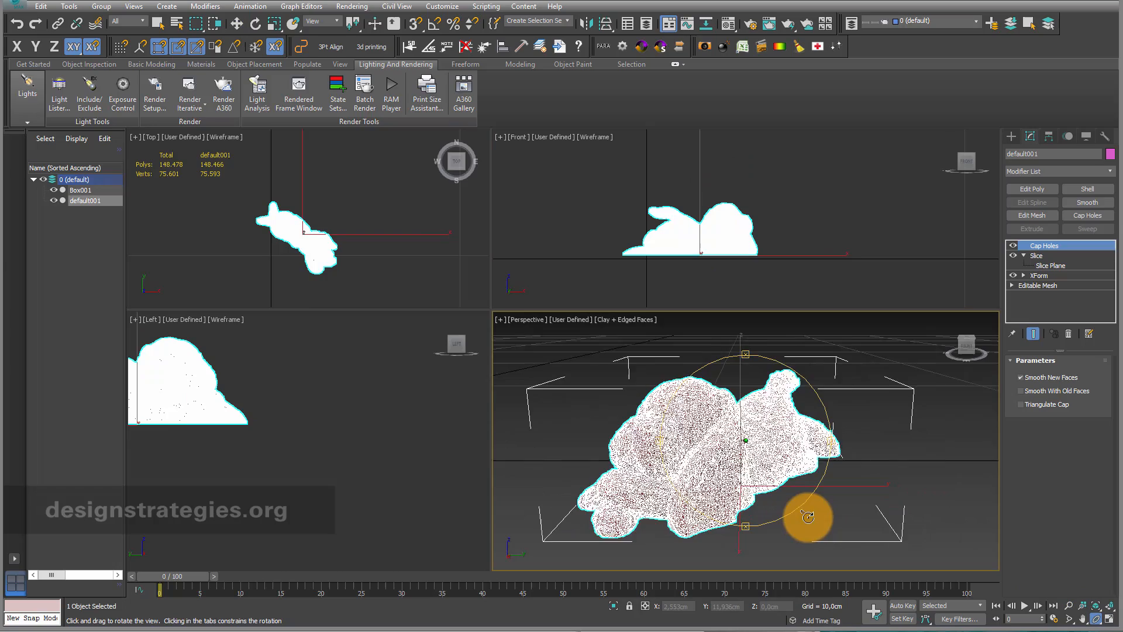
drag(808, 516, 756, 523)
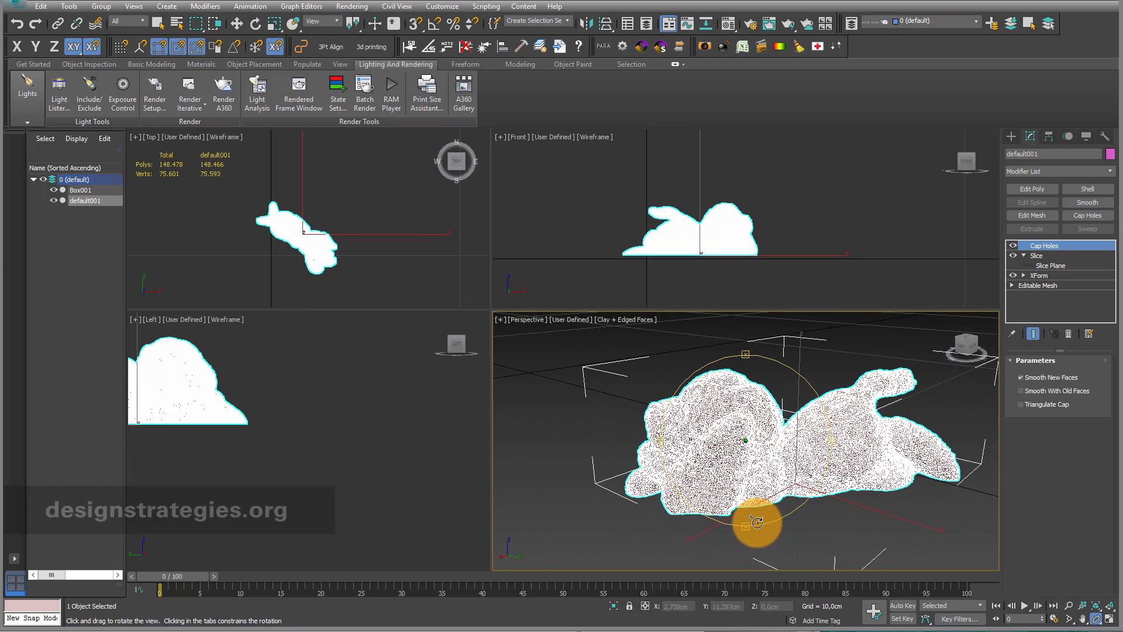